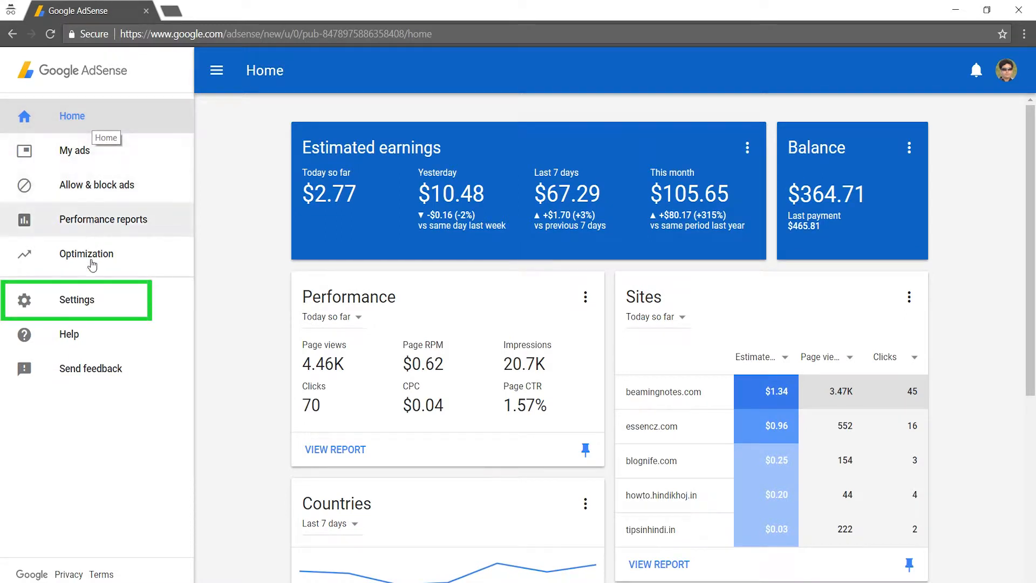
# - Expand Settings in the left navigation to reach Personal settings and its sub-options
pyautogui.click(77, 300)
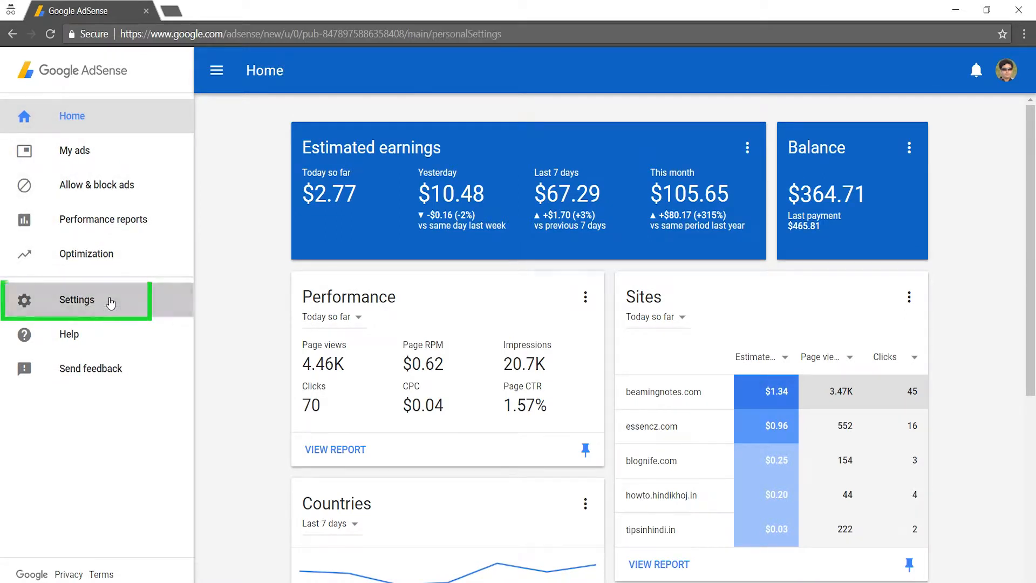
pyautogui.click(76, 299)
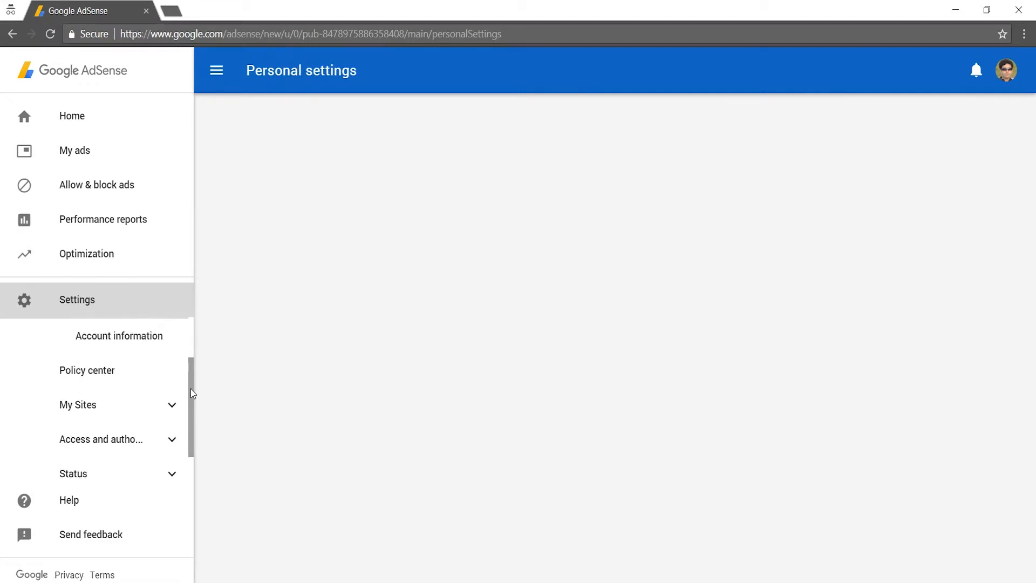
# - Show the account's user access list under Access and authorization > User management
pyautogui.scroll(-3)
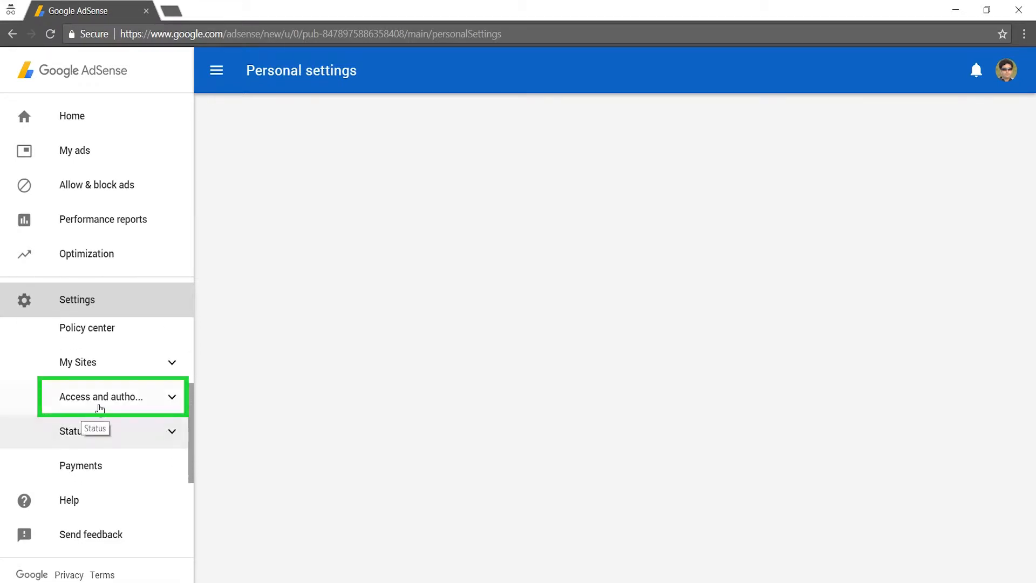
pyautogui.click(100, 397)
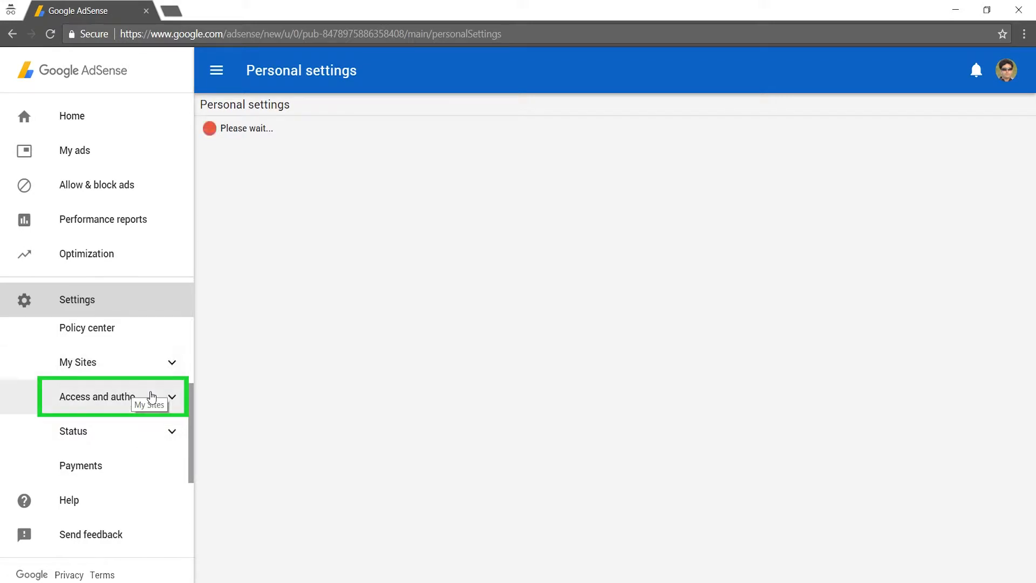
pyautogui.click(100, 396)
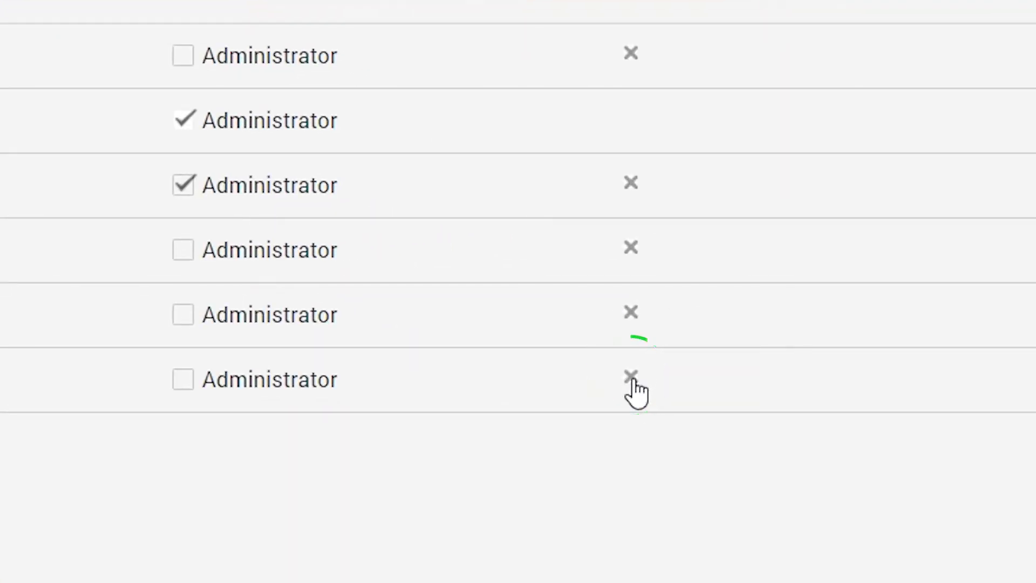
# - Remove the last pending user from the list and confirm the deletion
pyautogui.click(629, 376)
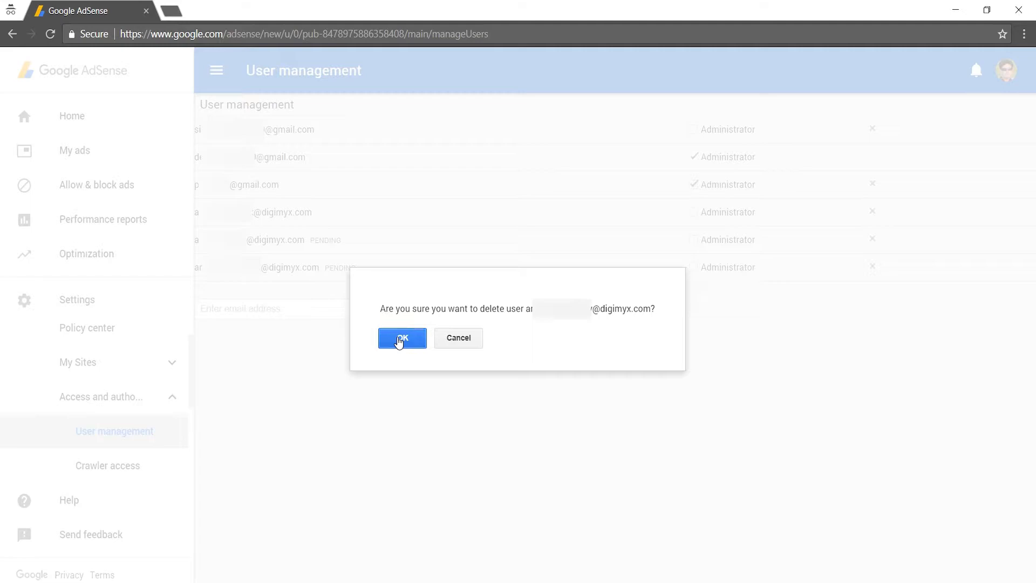
pyautogui.click(401, 338)
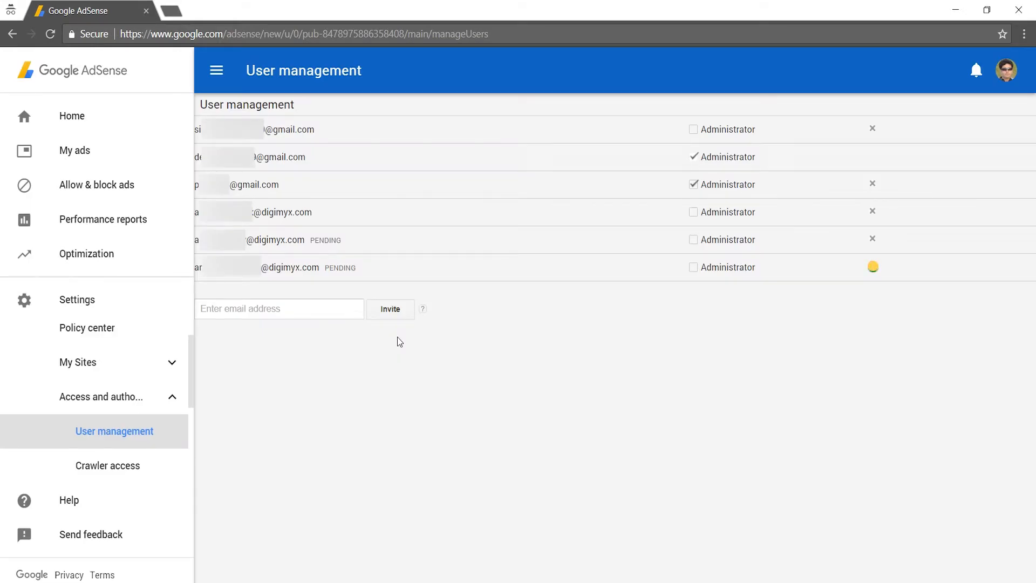